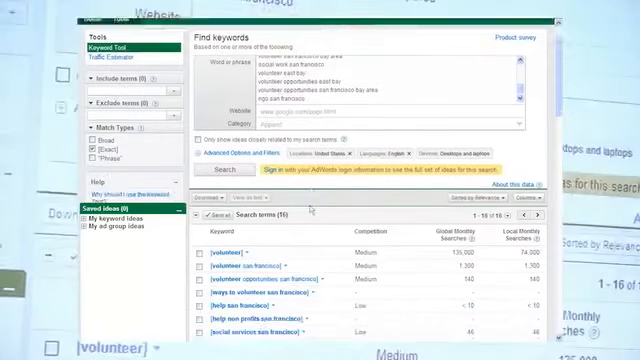
pyautogui.scroll(-3)
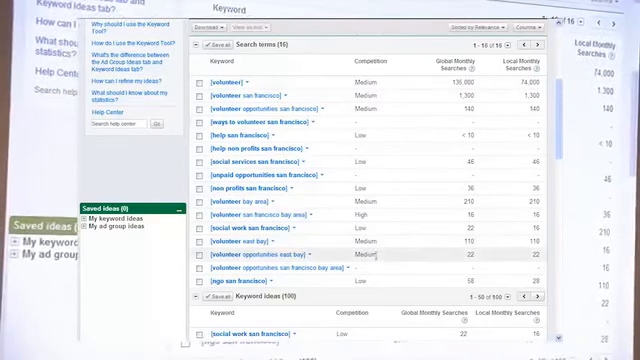
pyautogui.moveTo(370, 219)
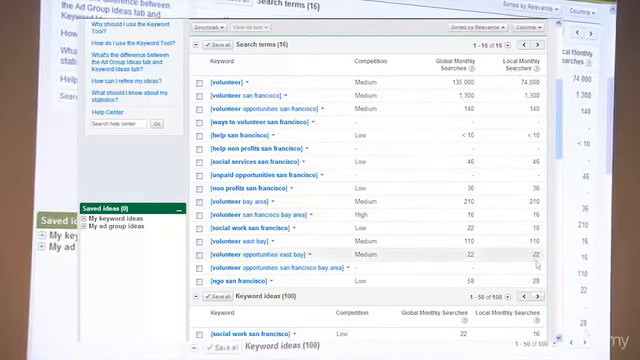
pyautogui.scroll(-3)
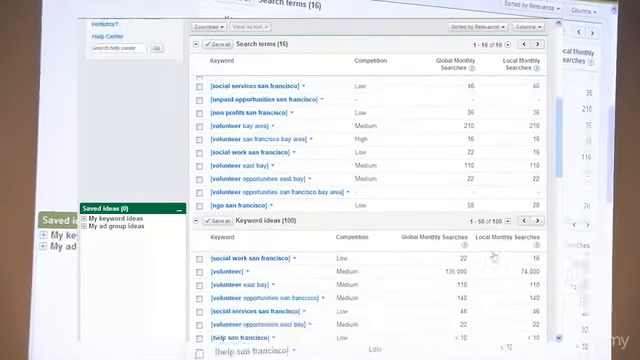
pyautogui.scroll(-3)
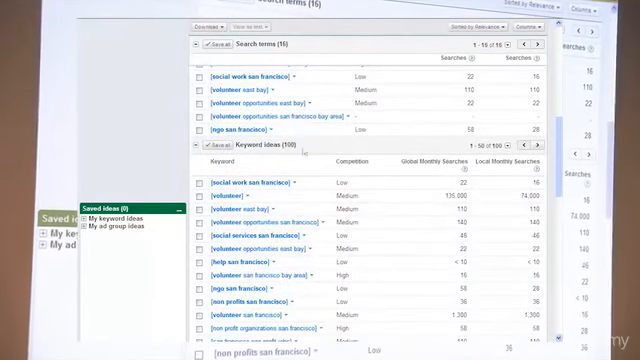